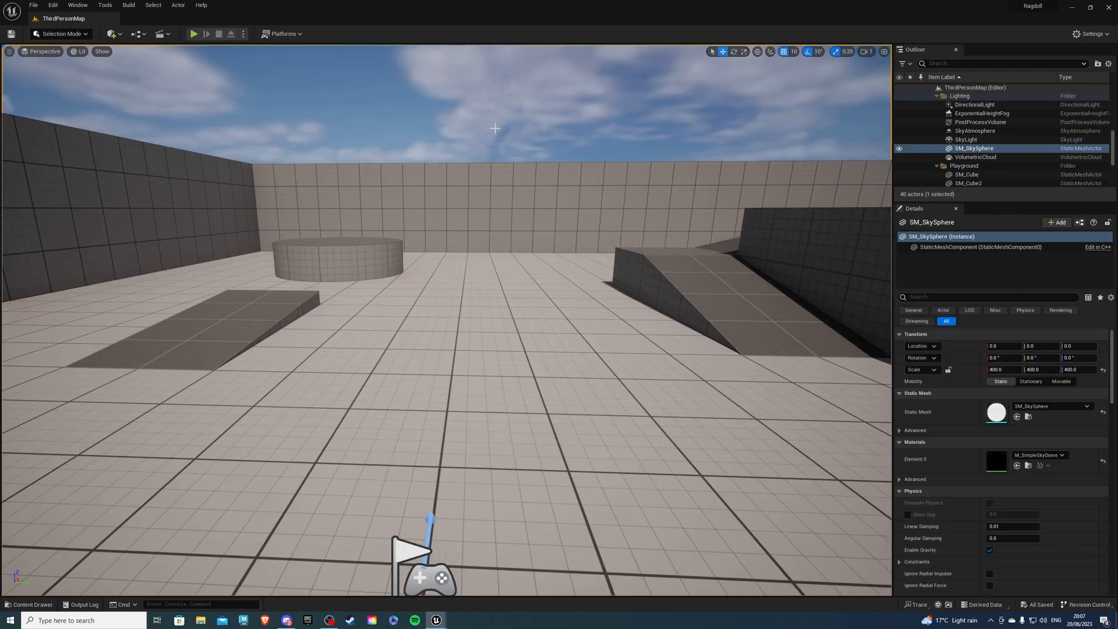
- Open the Content Drawer at the ThirdPerson Blueprints folder showing BP_ThirdPersonCharacter
left_click(29, 604)
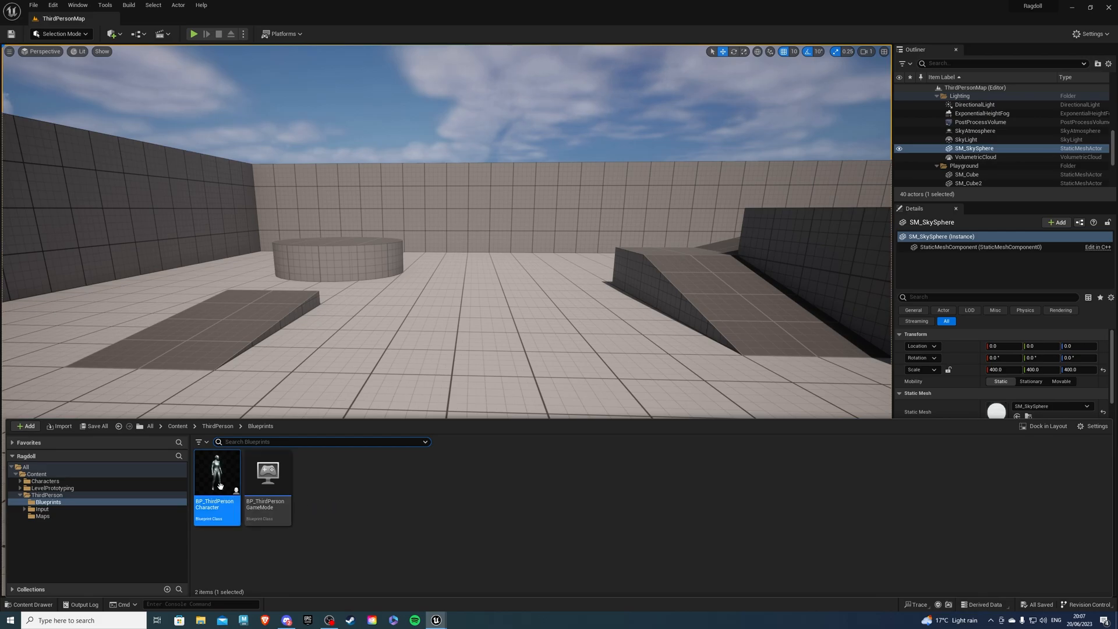
- Open BP_ThirdPersonCharacter and add a Debug Key 1 event, dragging from its Pressed pin
double_click(217, 473)
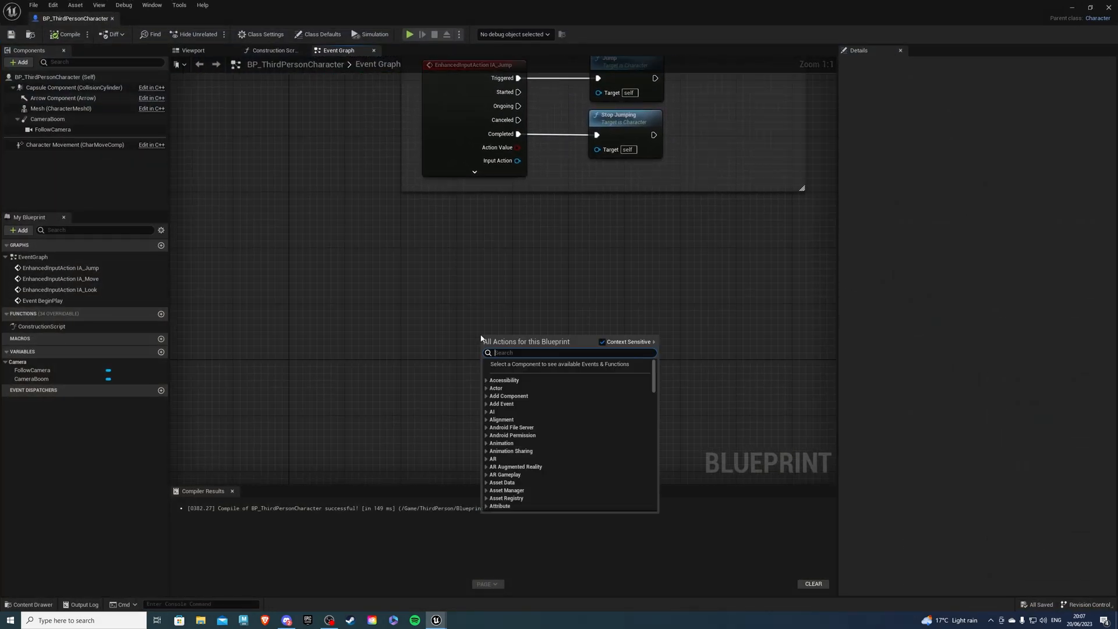
type("keyboard 1")
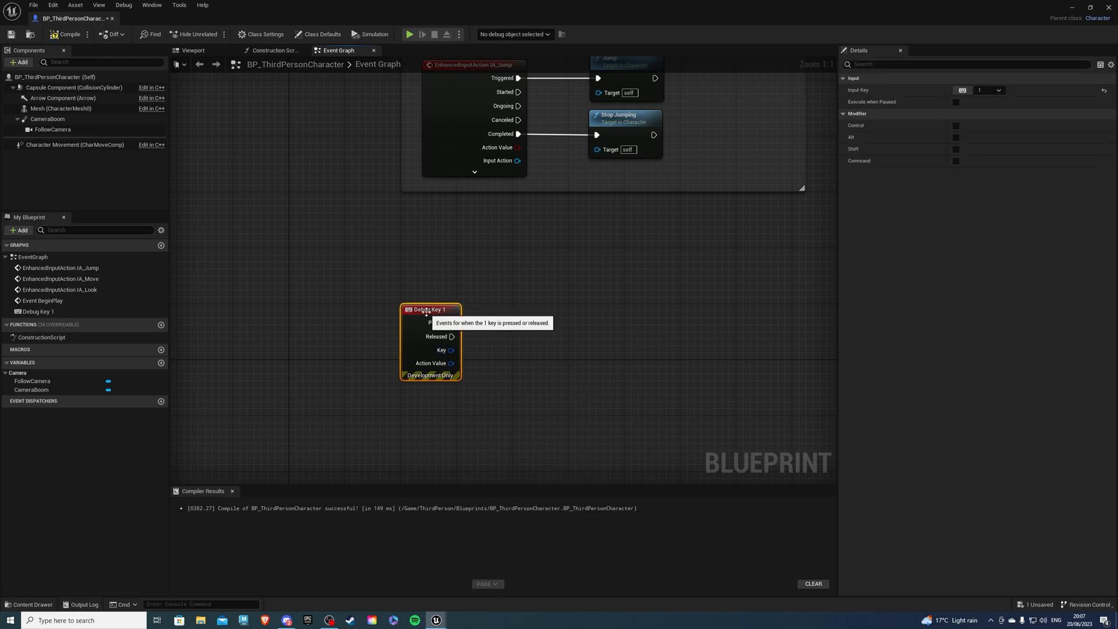
left_click_drag(451, 339, 381, 346)
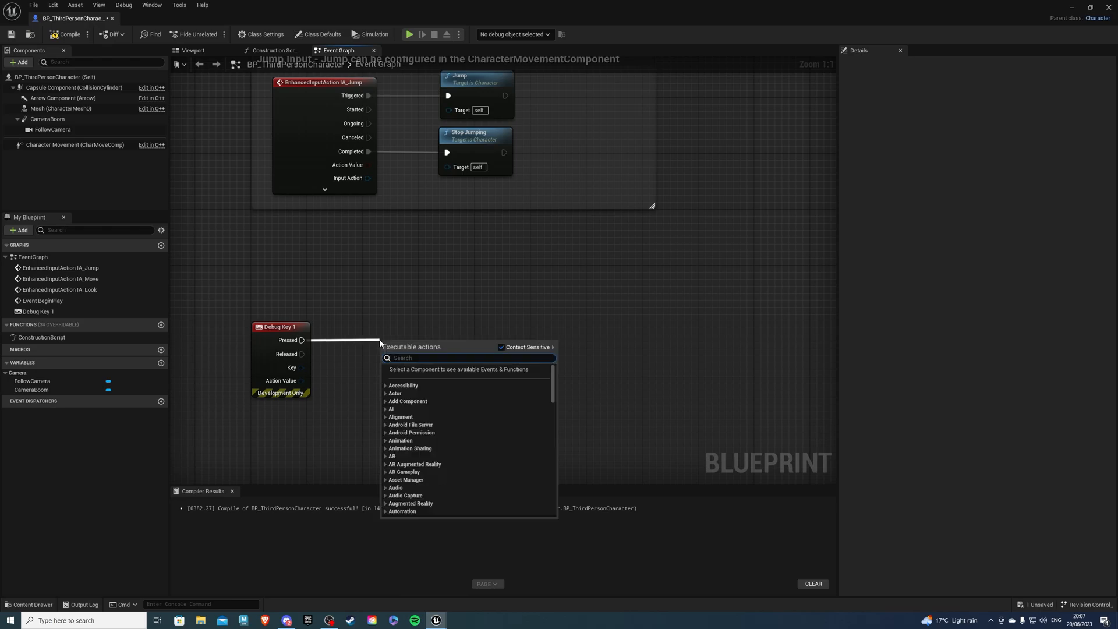
- Add Set Collision Enabled (Mesh) with New Type Collision Enabled (Query and Physics)
type("set collision enabled")
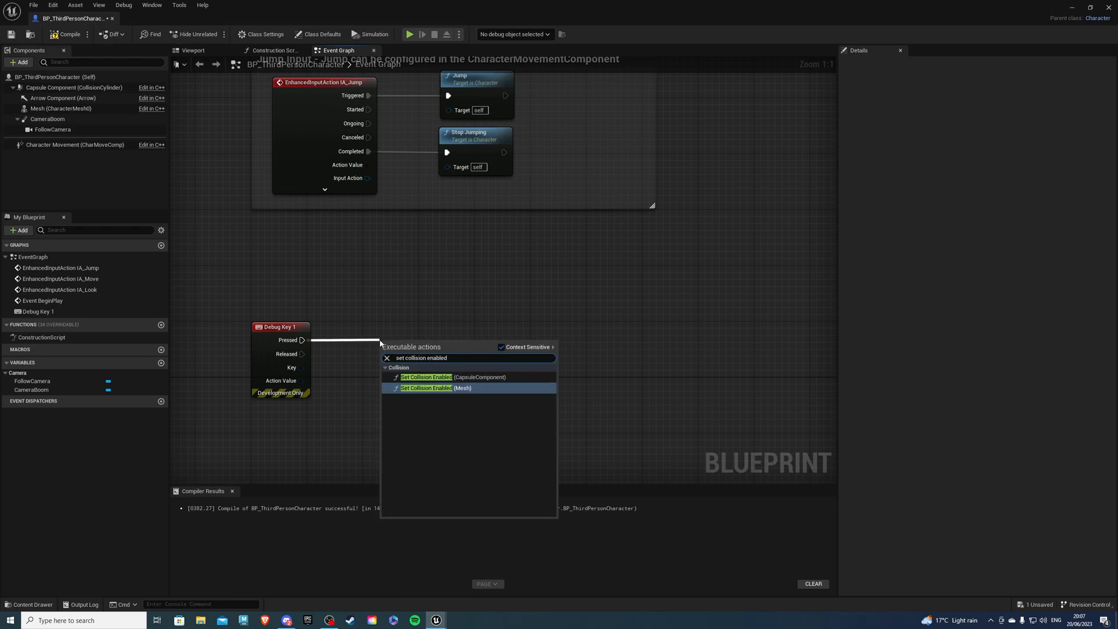
left_click(425, 388)
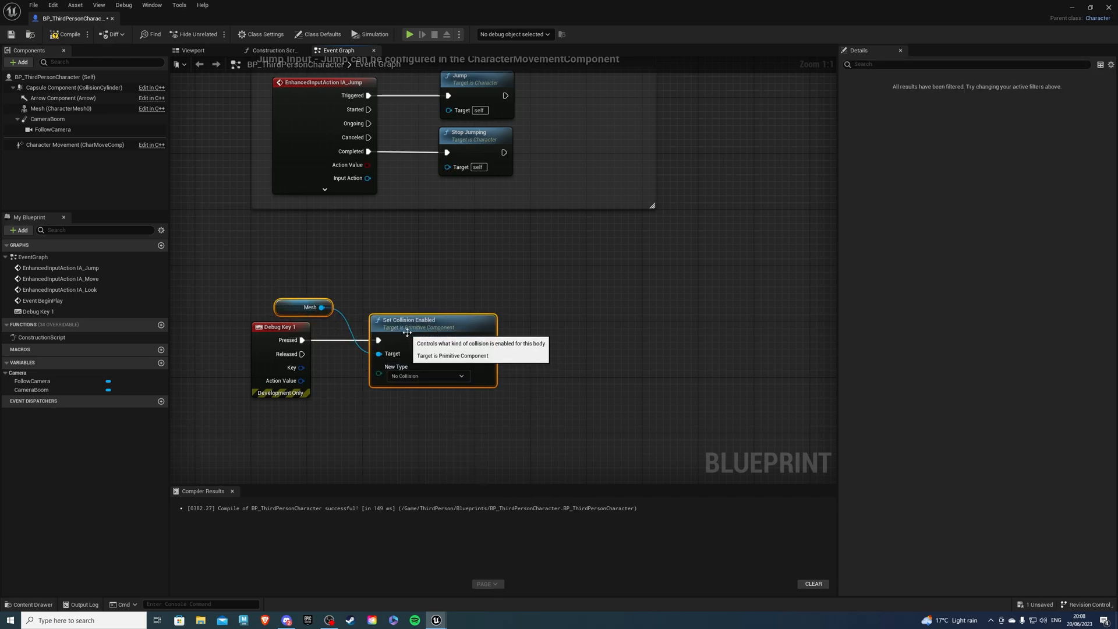
left_click(426, 375)
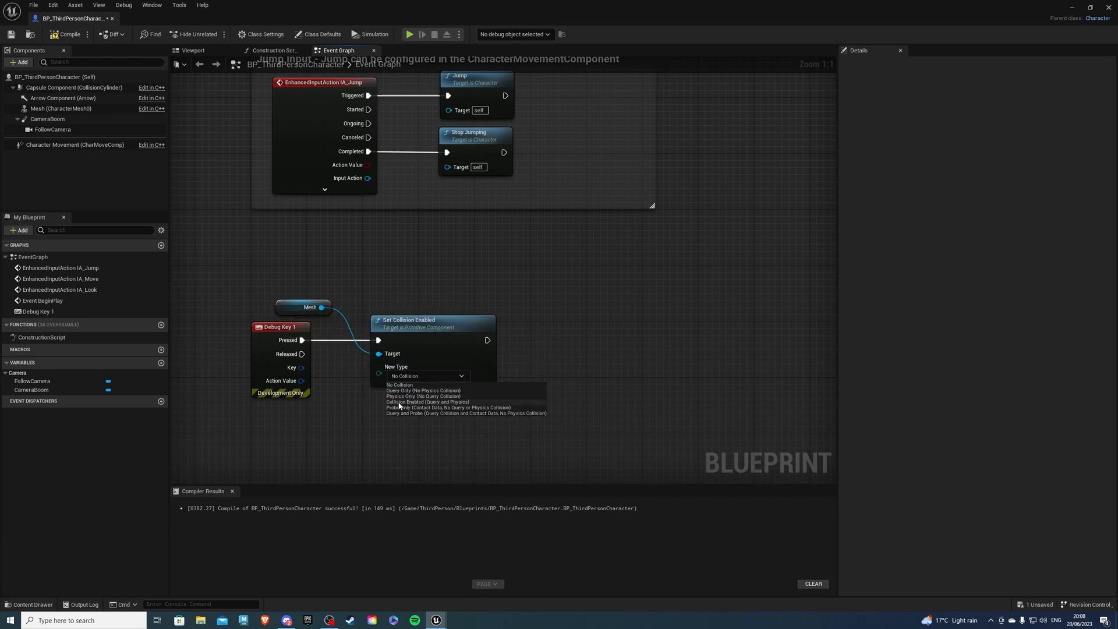
left_click(428, 401)
type("set")
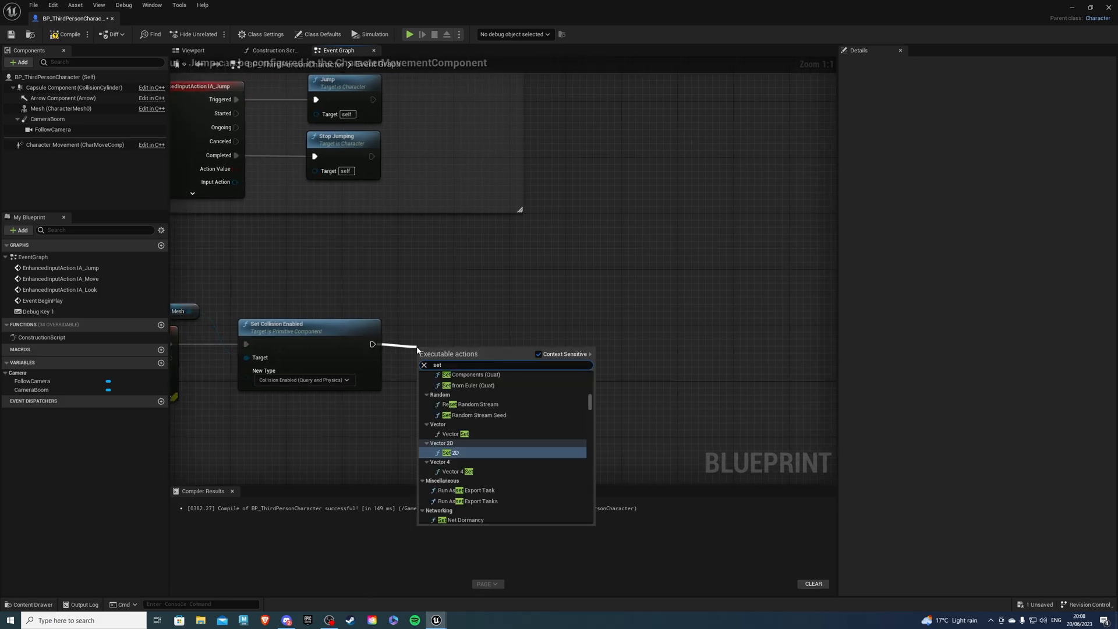
- Chain a Set Simulate Physics (Mesh) node after the collision change
type("simu")
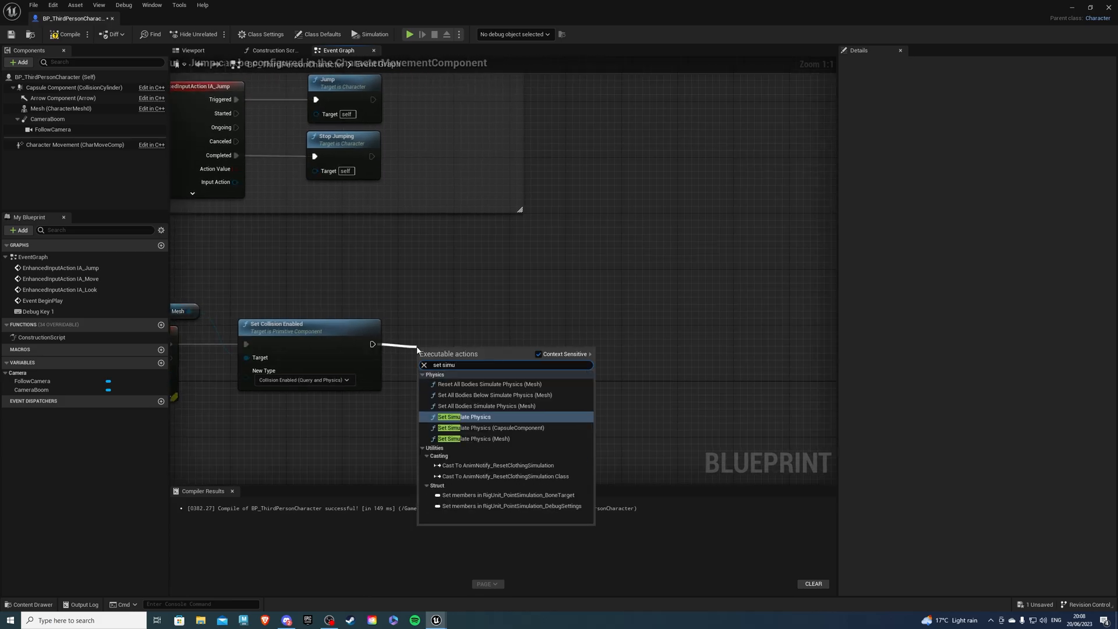
left_click(464, 417)
type("set physics blend")
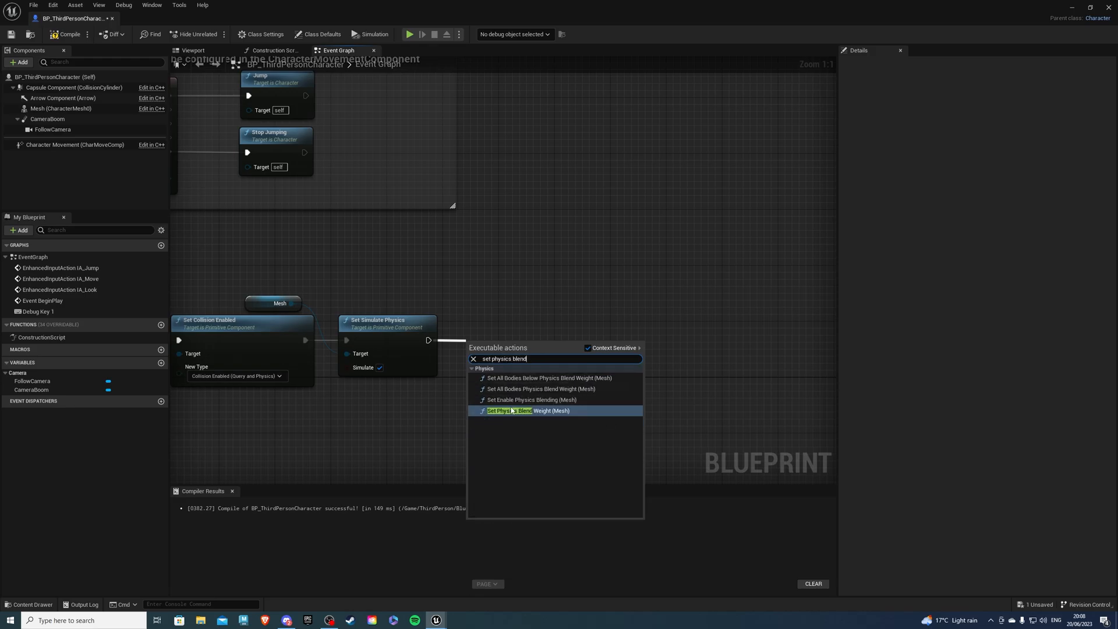
- Add Set Physics Blend Weight (Mesh), then play ThirdPersonMap to test
left_click(527, 410)
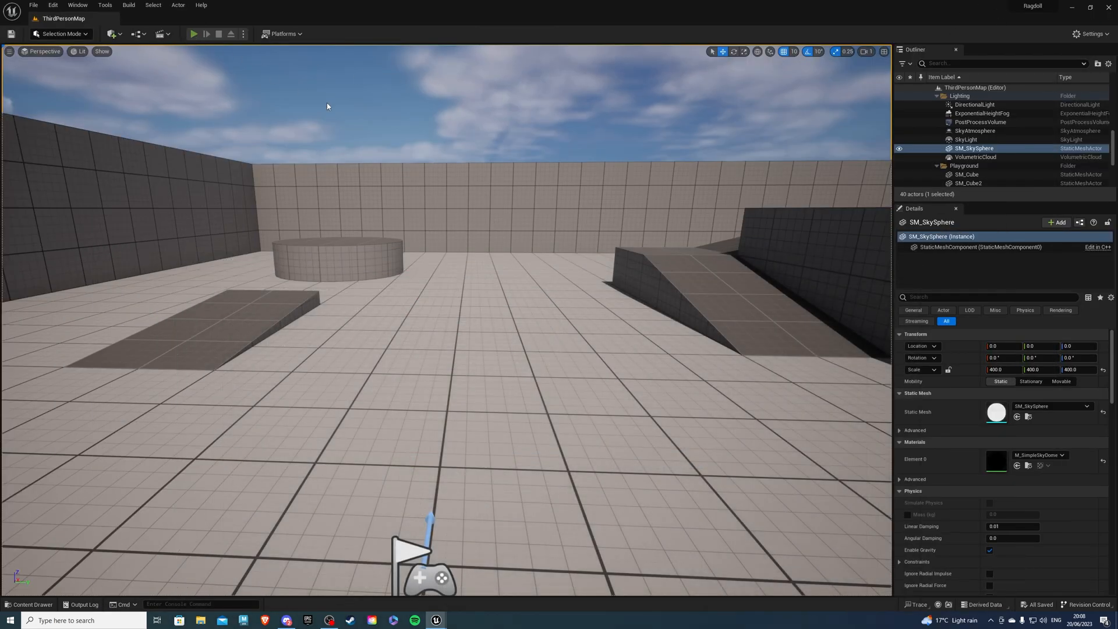
left_click(194, 34)
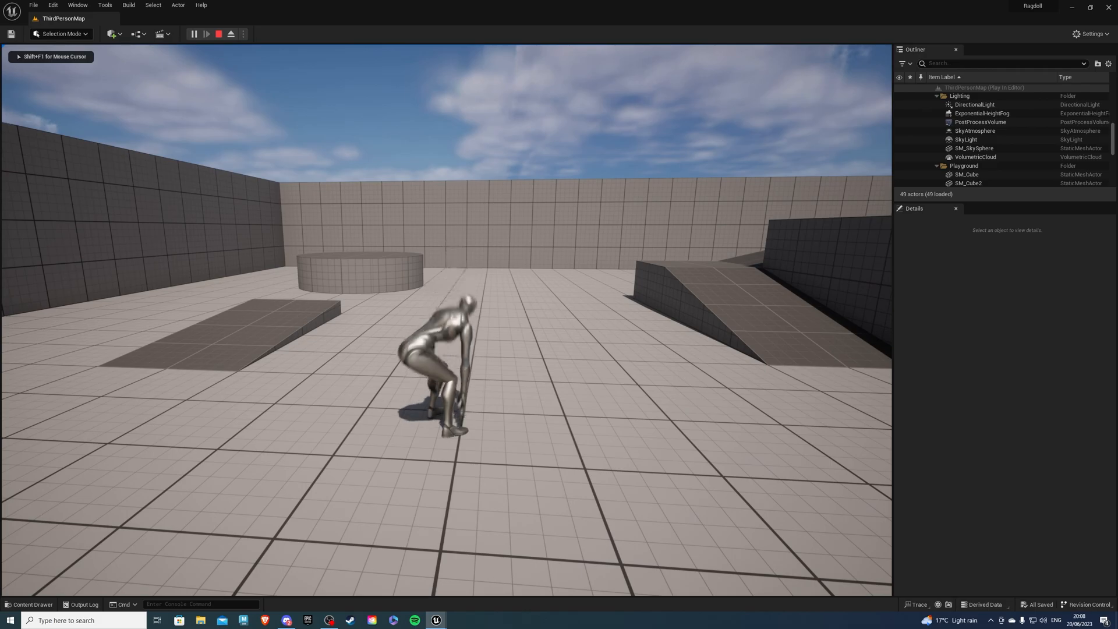